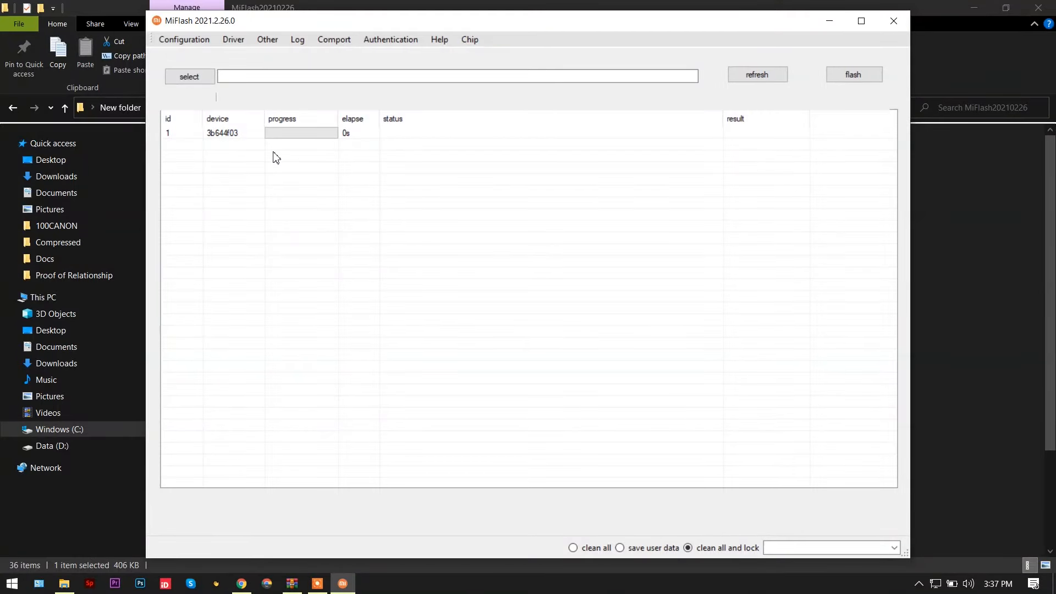
- Maximize MiFlash and open the firmware folder picker
{"action": "left_click", "coordinate": [861, 21]}
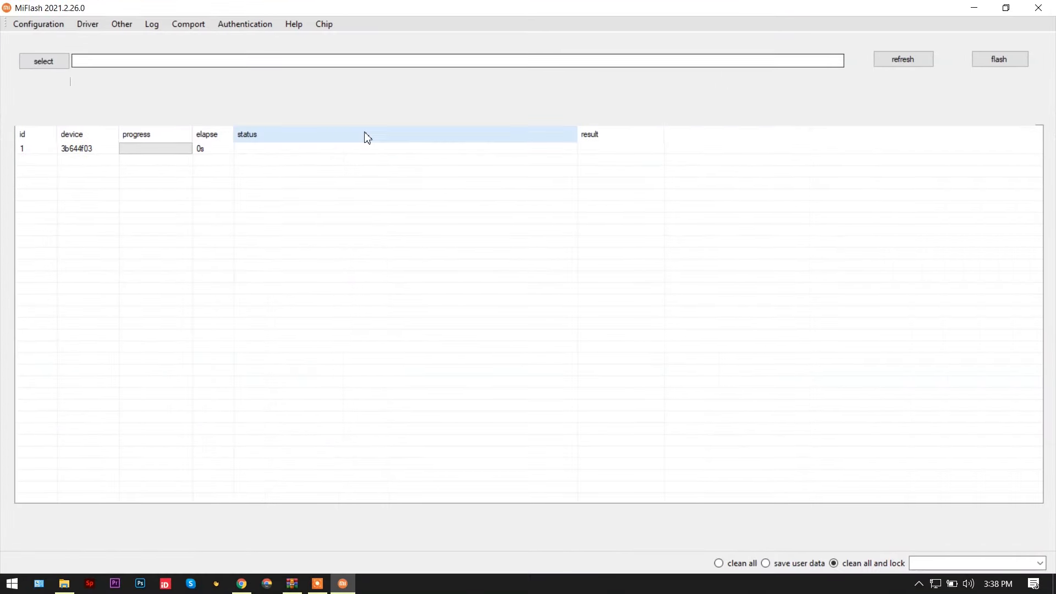
{"action": "left_click", "coordinate": [42, 60]}
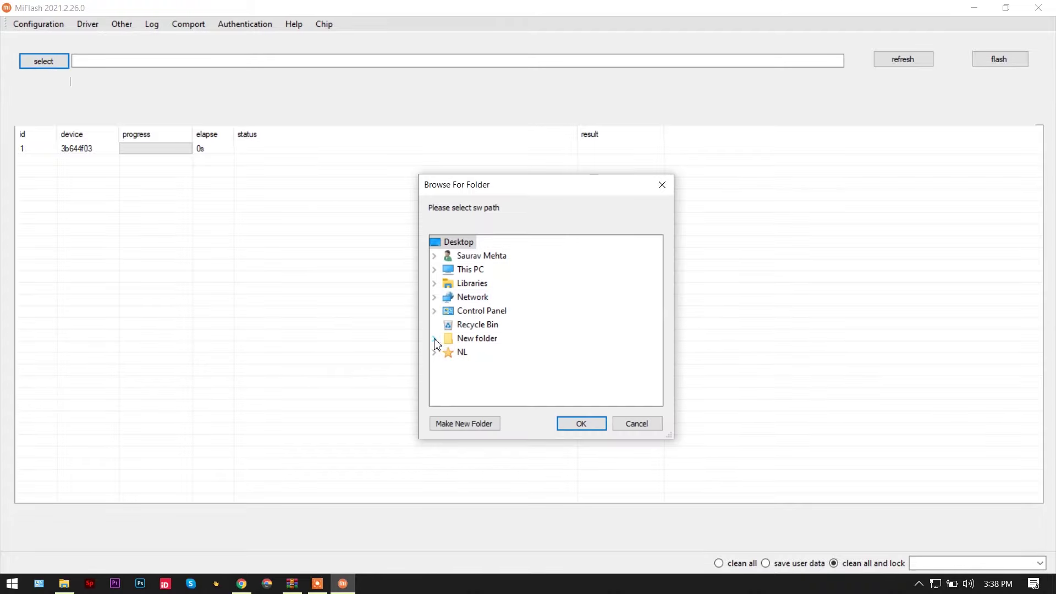
- Select the inner raphaelin global firmware folder under New folder as the flash path
{"action": "left_click", "coordinate": [434, 338]}
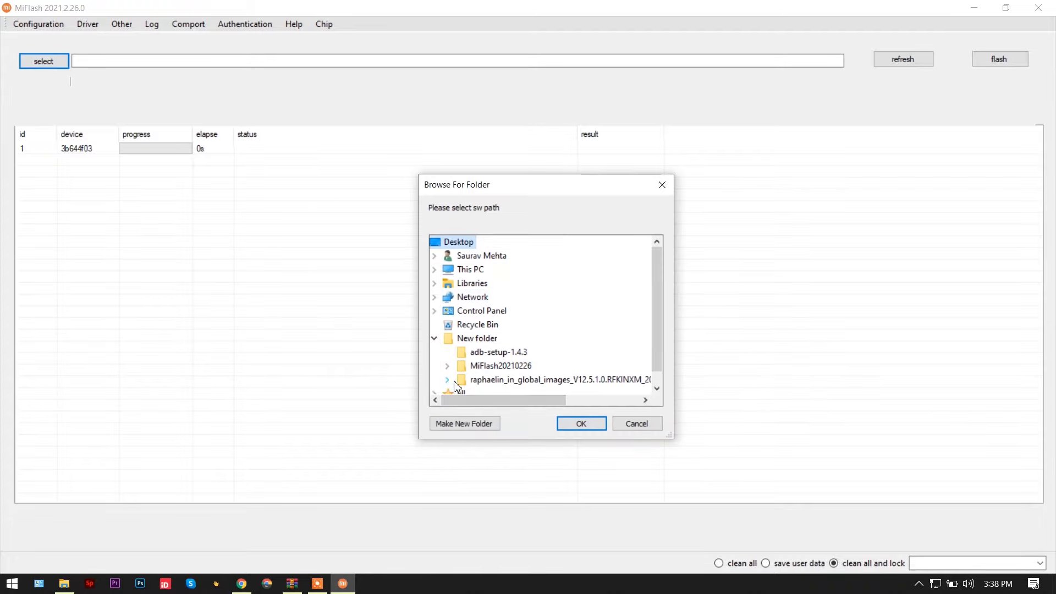
{"action": "left_click", "coordinate": [447, 379]}
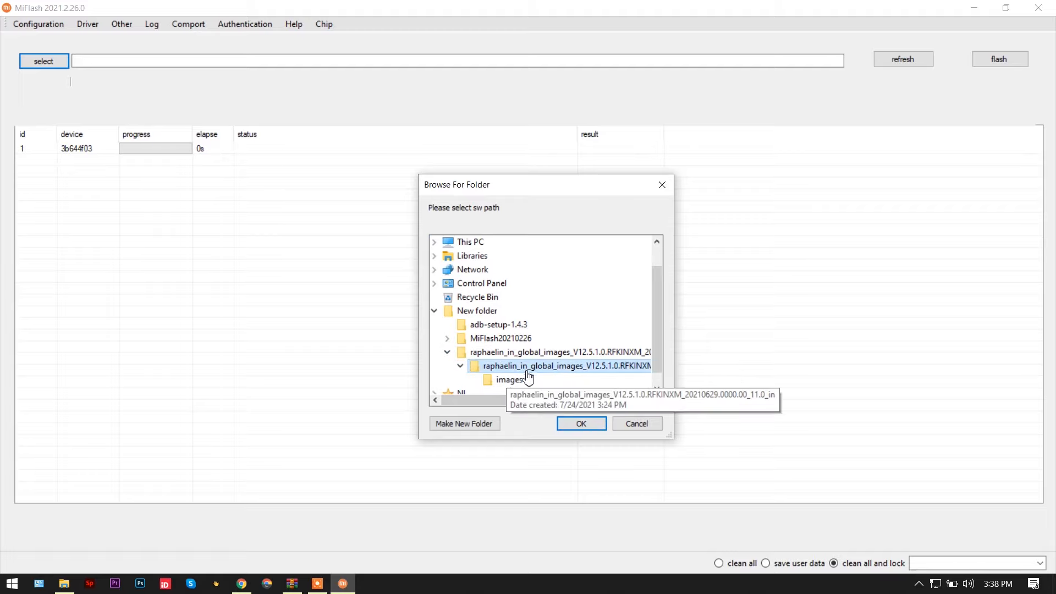
{"action": "left_click", "coordinate": [581, 423]}
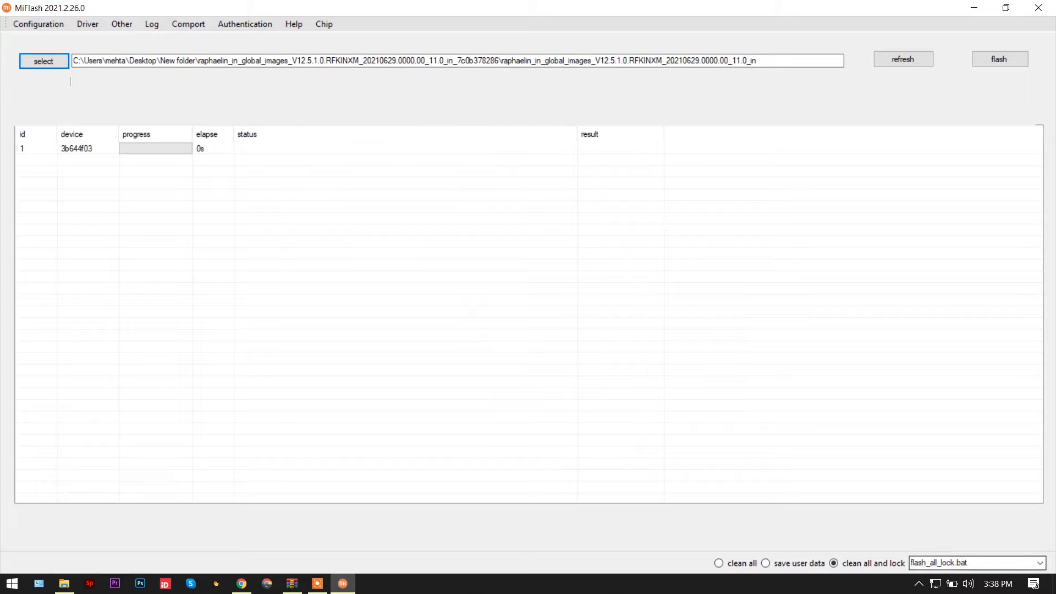
- Pick flash_all.bat, then set the wipe option to save user data
{"action": "left_click", "coordinate": [1044, 564]}
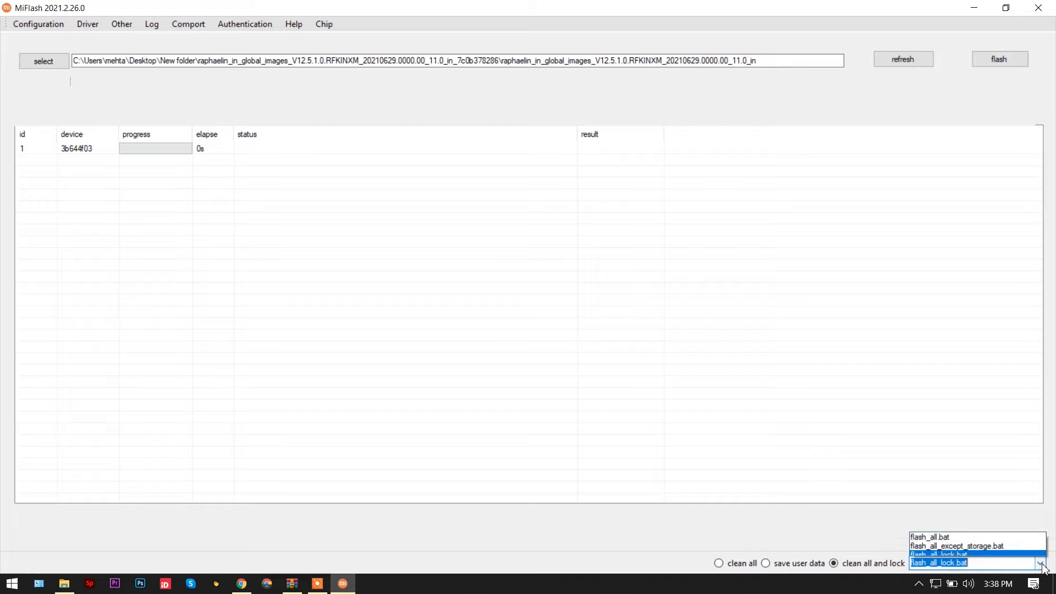
{"action": "mouse_move", "coordinate": [956, 542]}
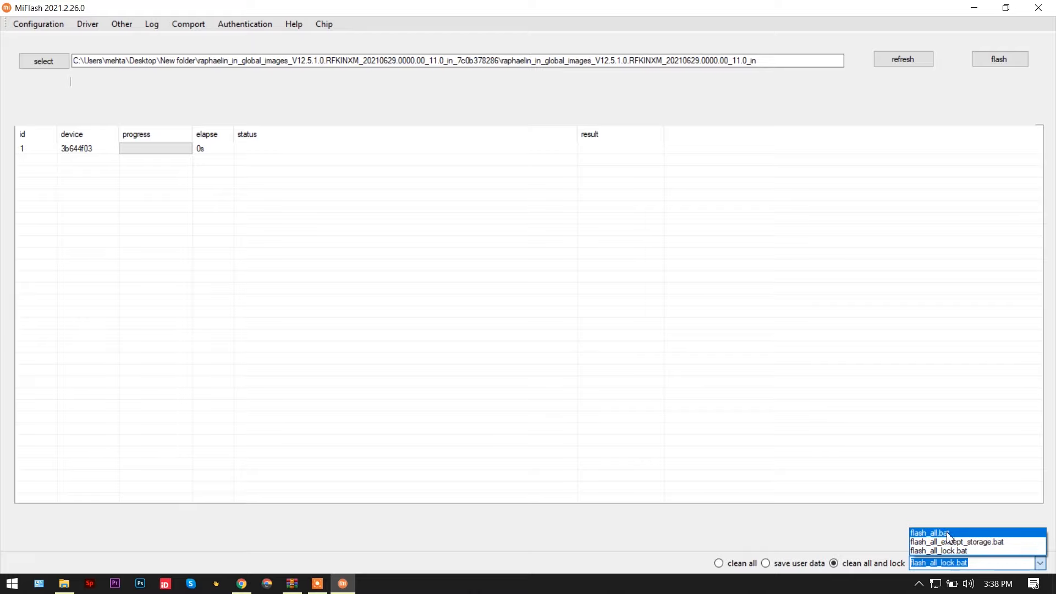
{"action": "left_click", "coordinate": [931, 534]}
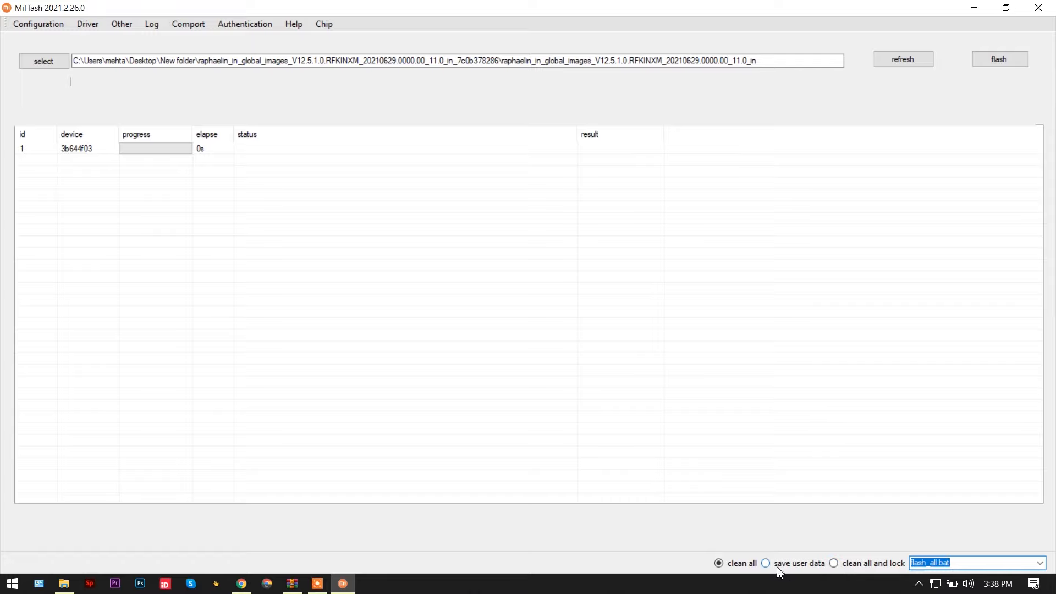
{"action": "mouse_move", "coordinate": [874, 573]}
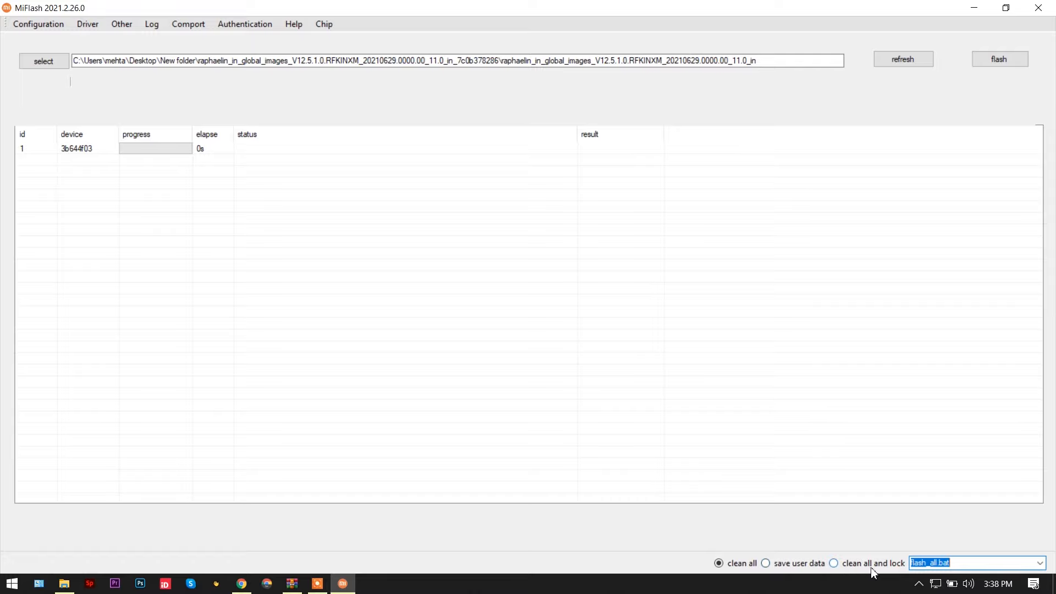
{"action": "left_click", "coordinate": [765, 563]}
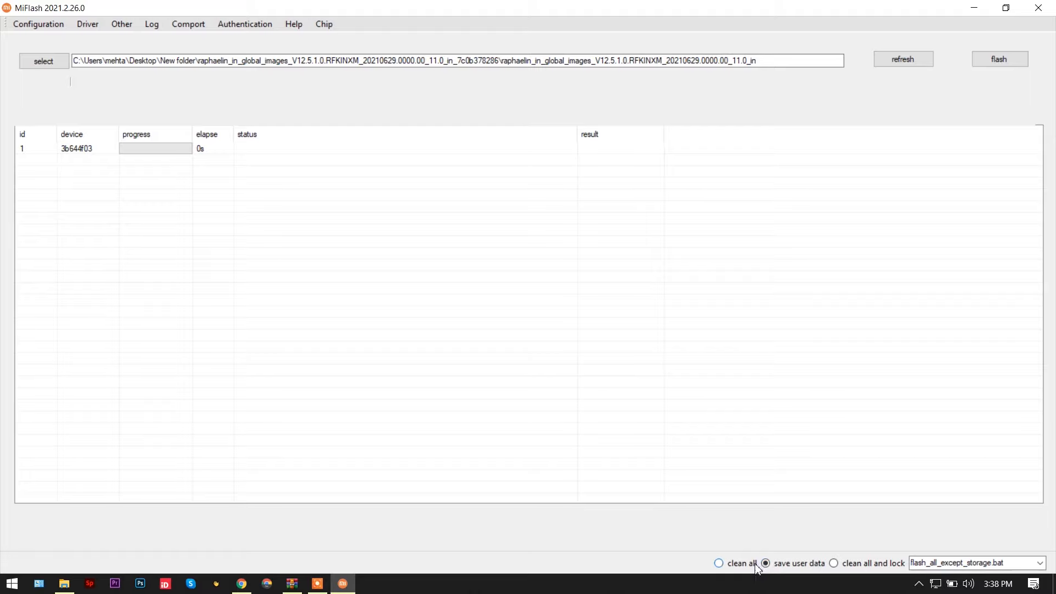
{"action": "left_click", "coordinate": [718, 564]}
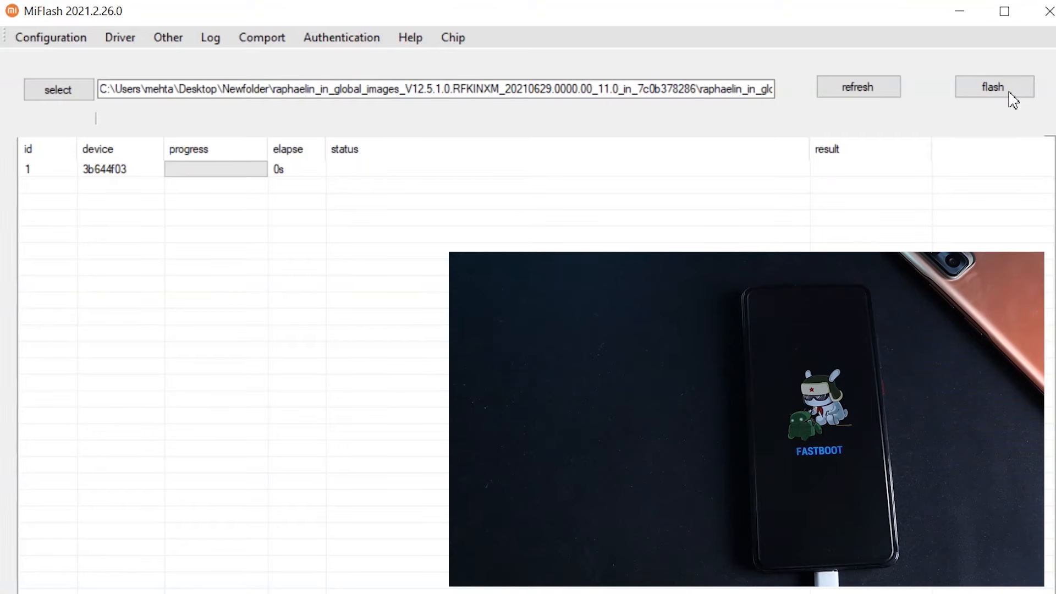
{"action": "mouse_move", "coordinate": [212, 202]}
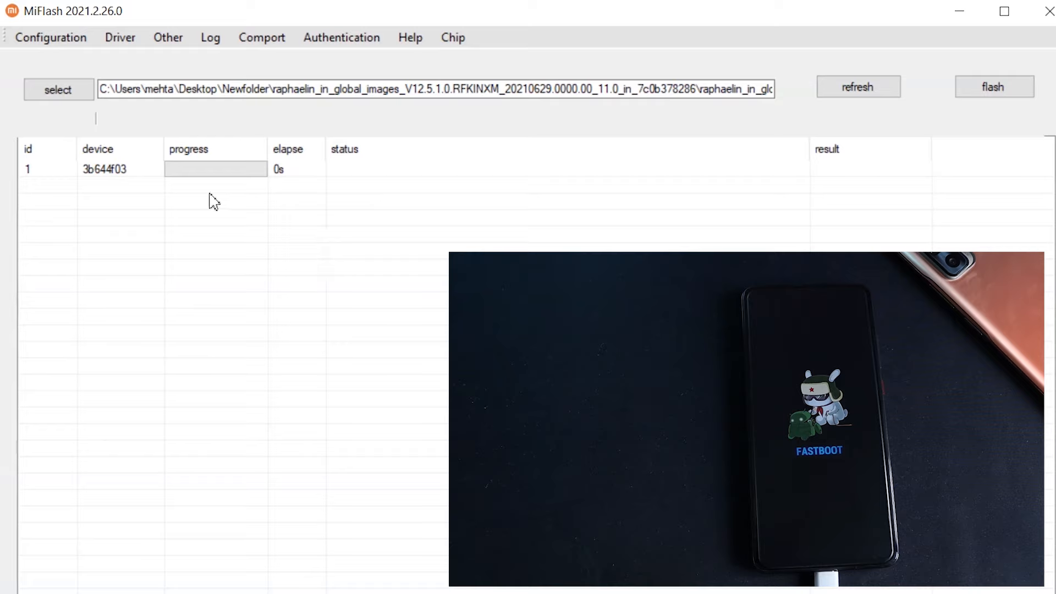
{"action": "mouse_move", "coordinate": [375, 189]}
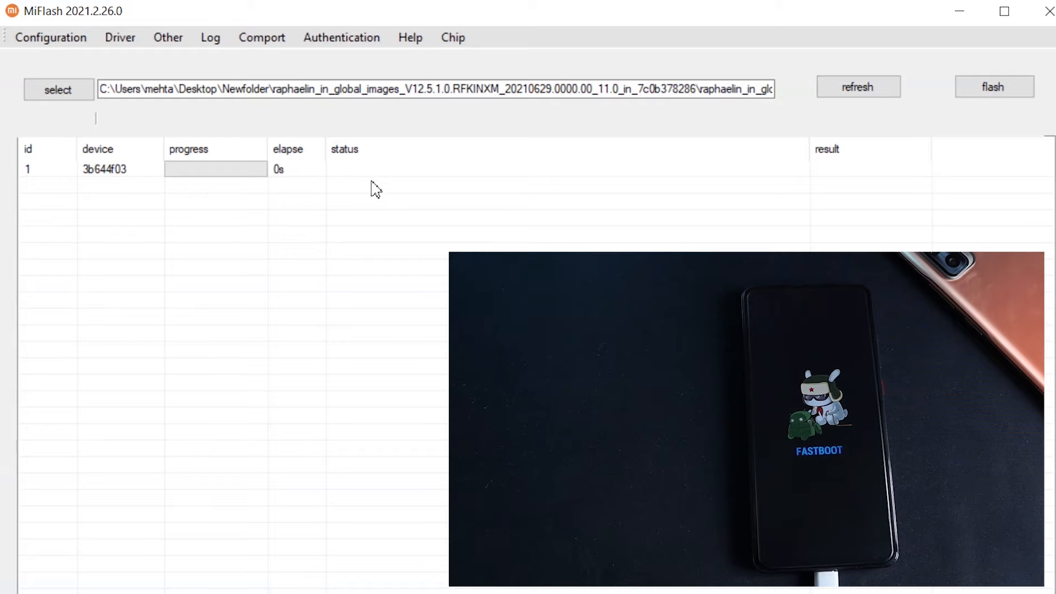
- Start flashing device 3b644f03 from fastboot
{"action": "left_click", "coordinate": [993, 87]}
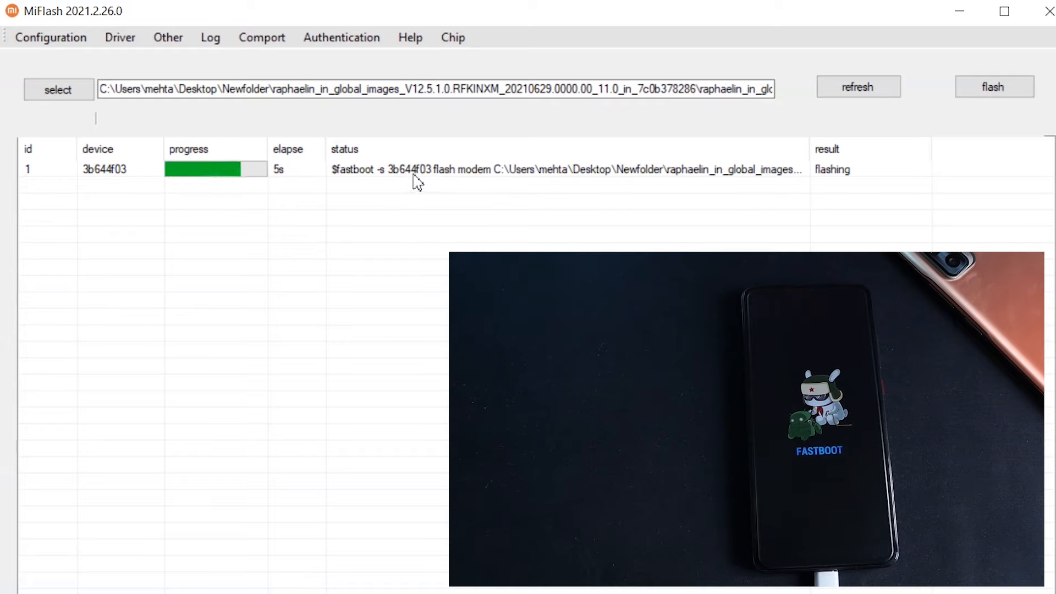